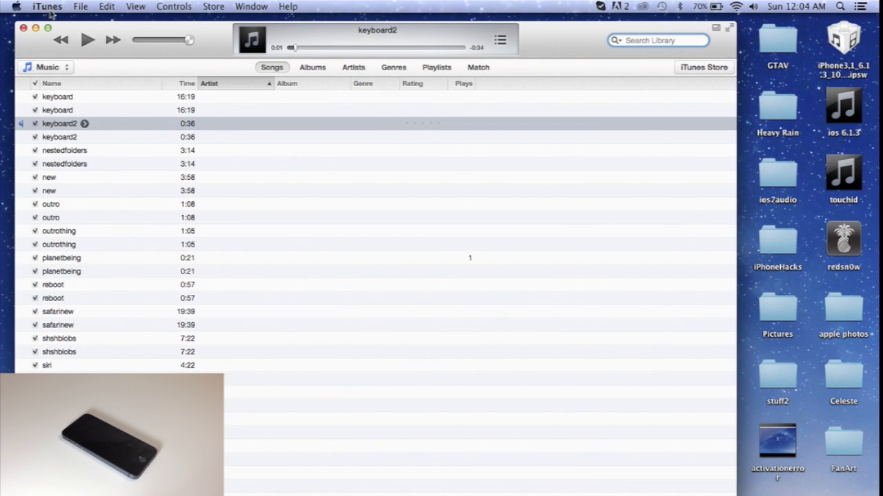
Step: Dismiss the 'iPhone in recovery mode detected' alert to reveal the Recovery Mode summary
click(47, 6)
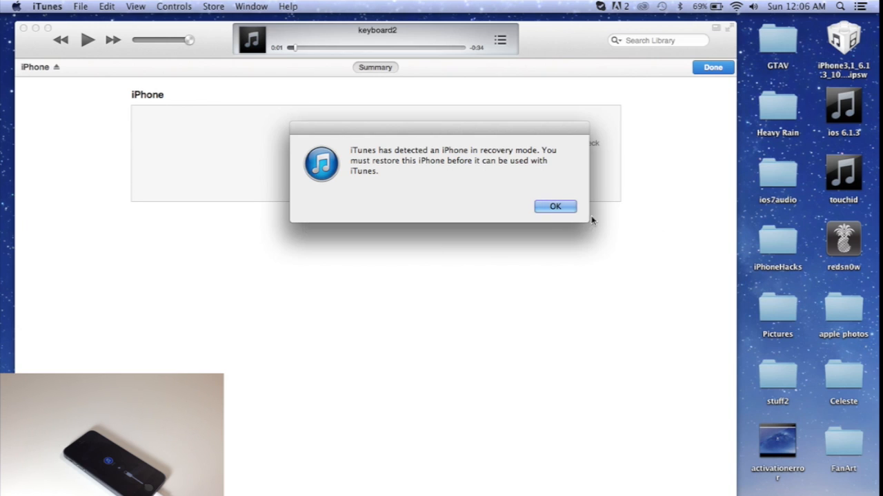
click(555, 207)
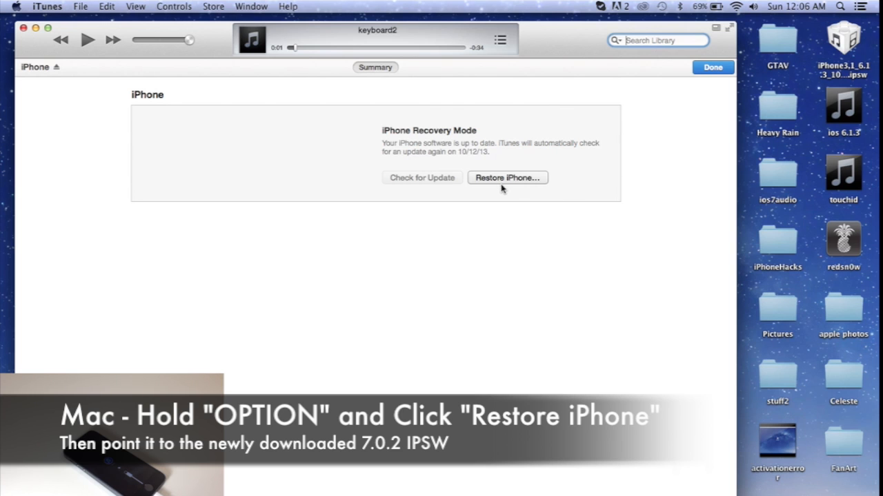
Step: Restore the iPhone from the iPhone5,1 iOS 7.0.2 .ipsw file on the Desktop
click(507, 177)
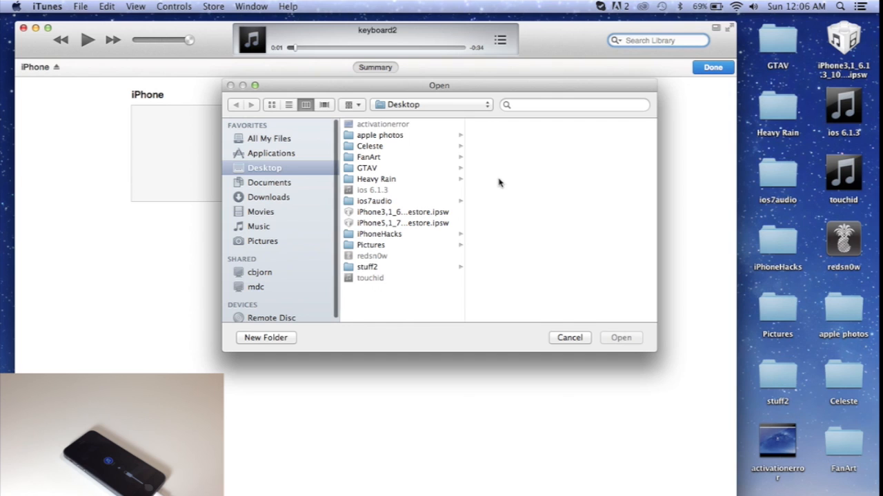
click(399, 224)
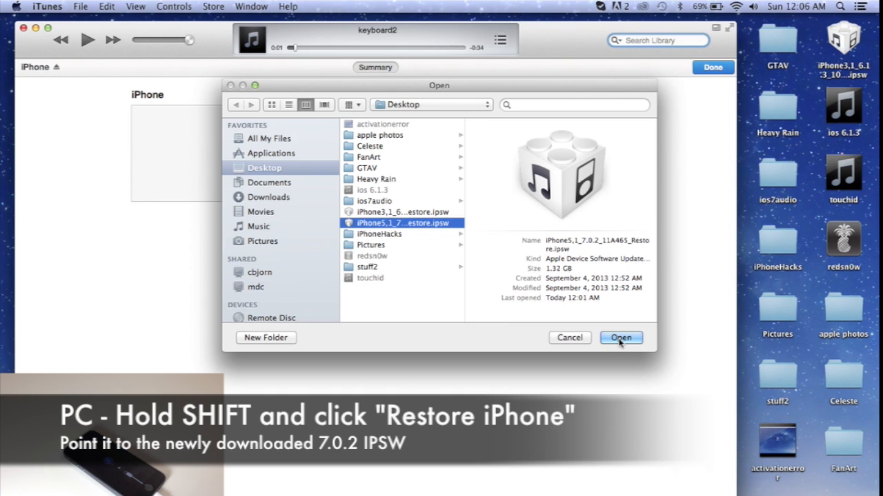
mouse_move(594, 342)
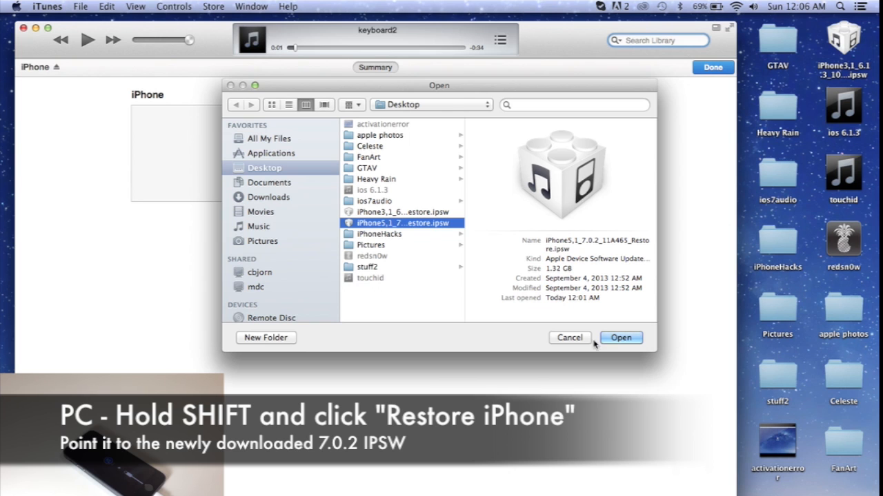
click(621, 337)
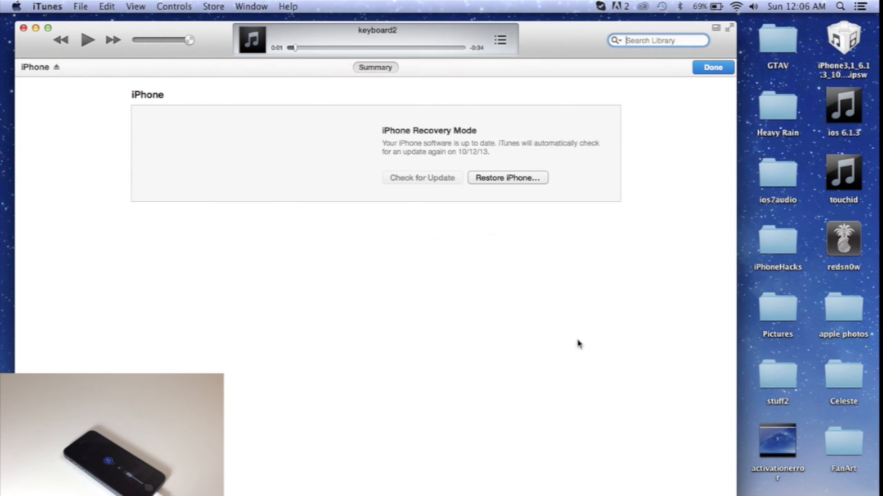